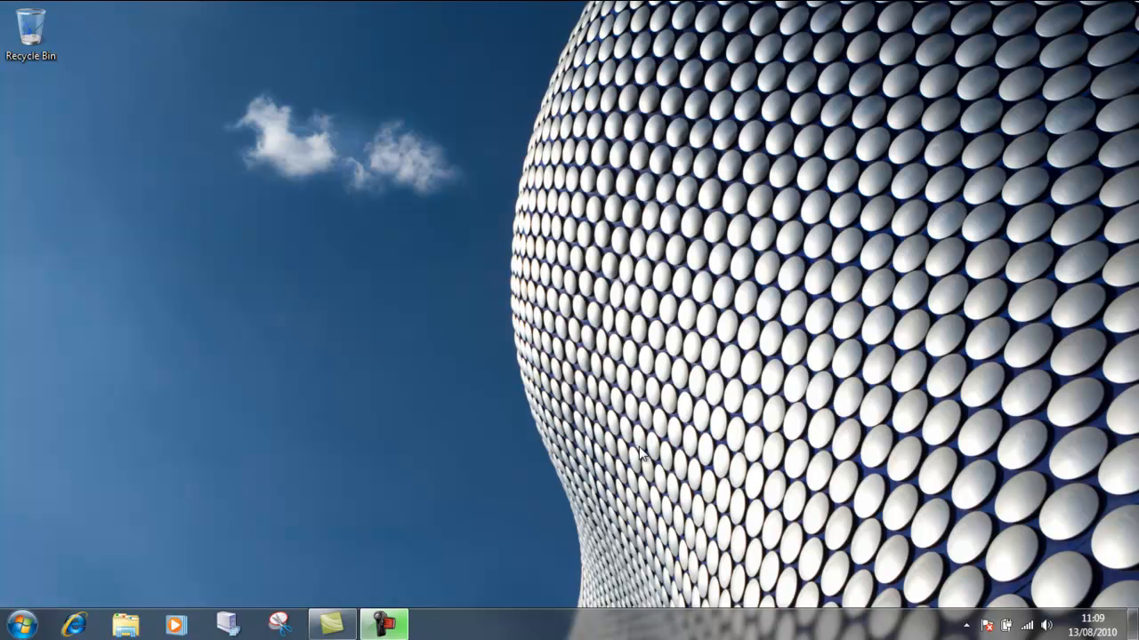
mouse_move(596, 203)
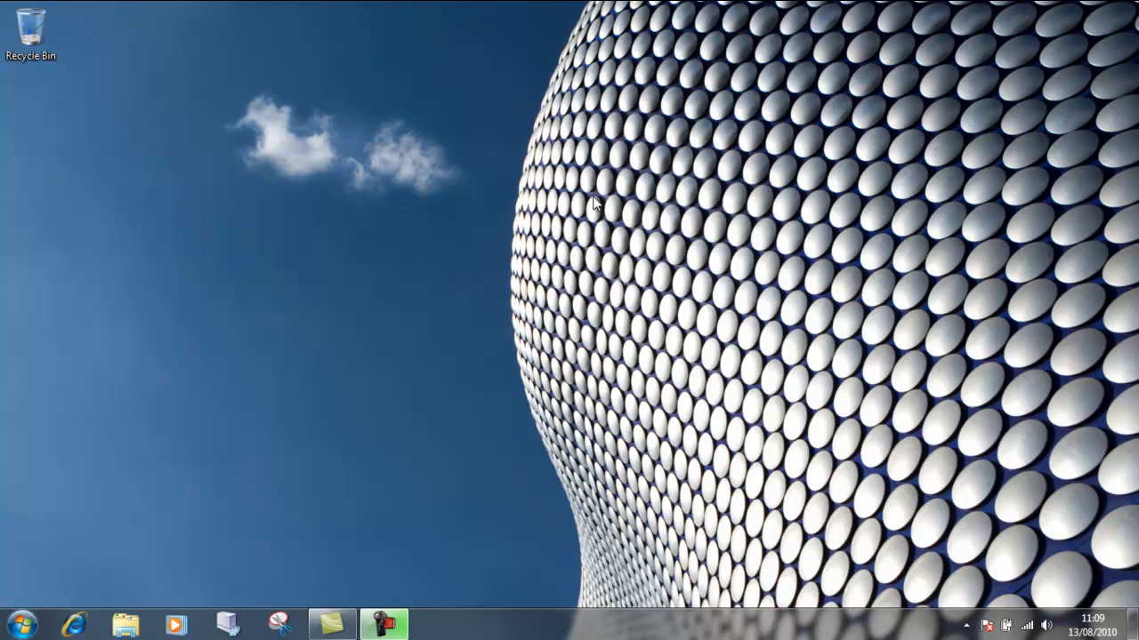
mouse_move(620, 287)
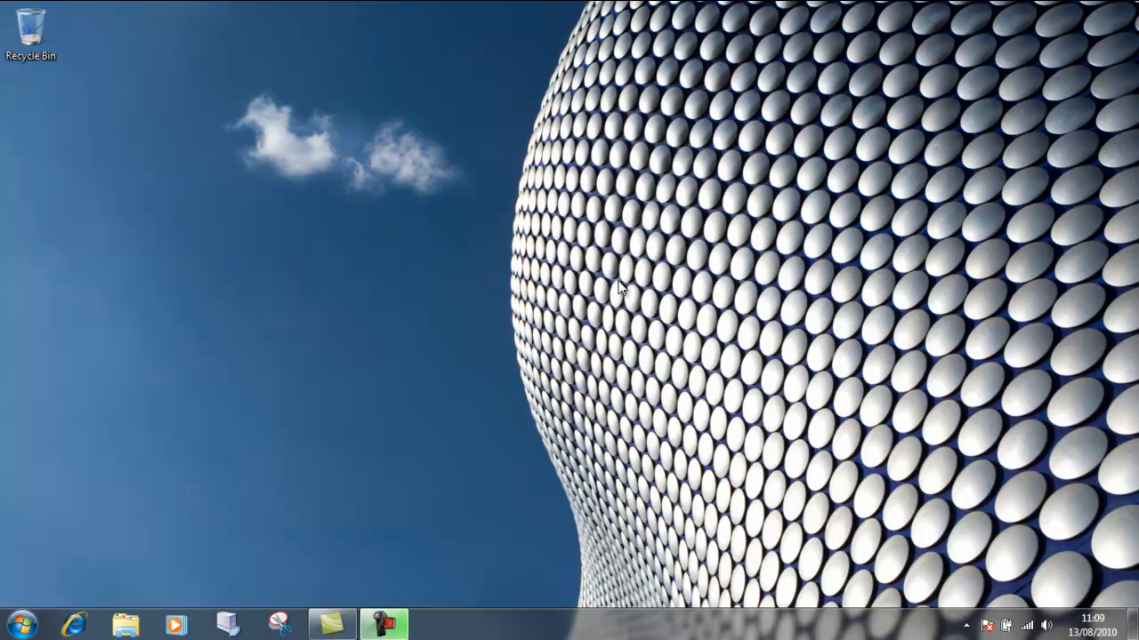
mouse_move(418, 315)
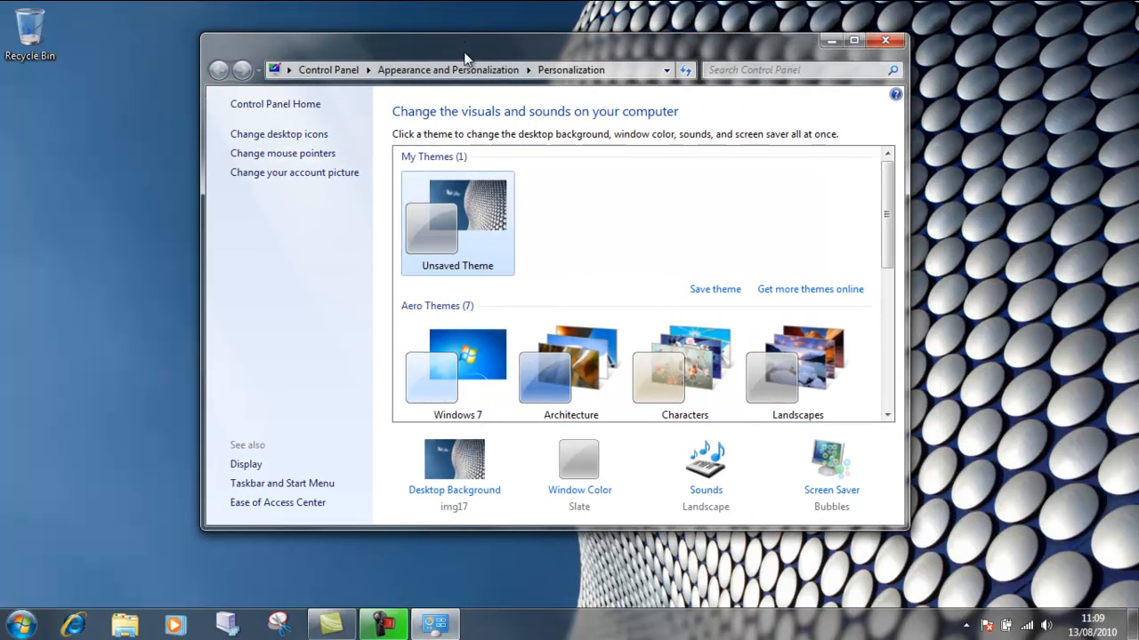
mouse_move(590, 257)
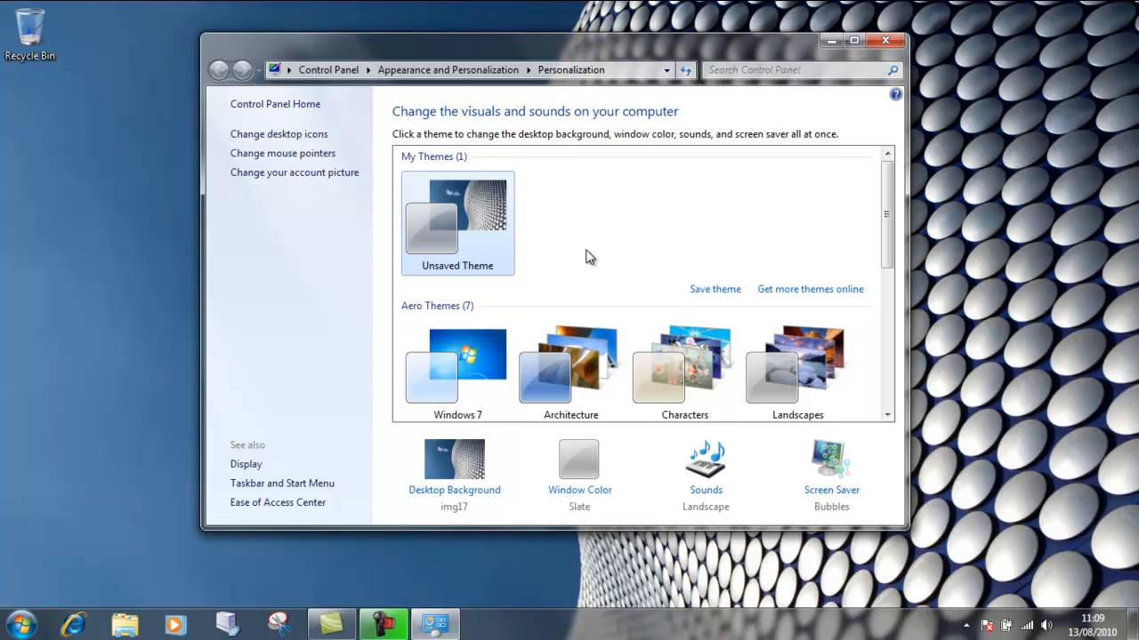
mouse_move(486, 485)
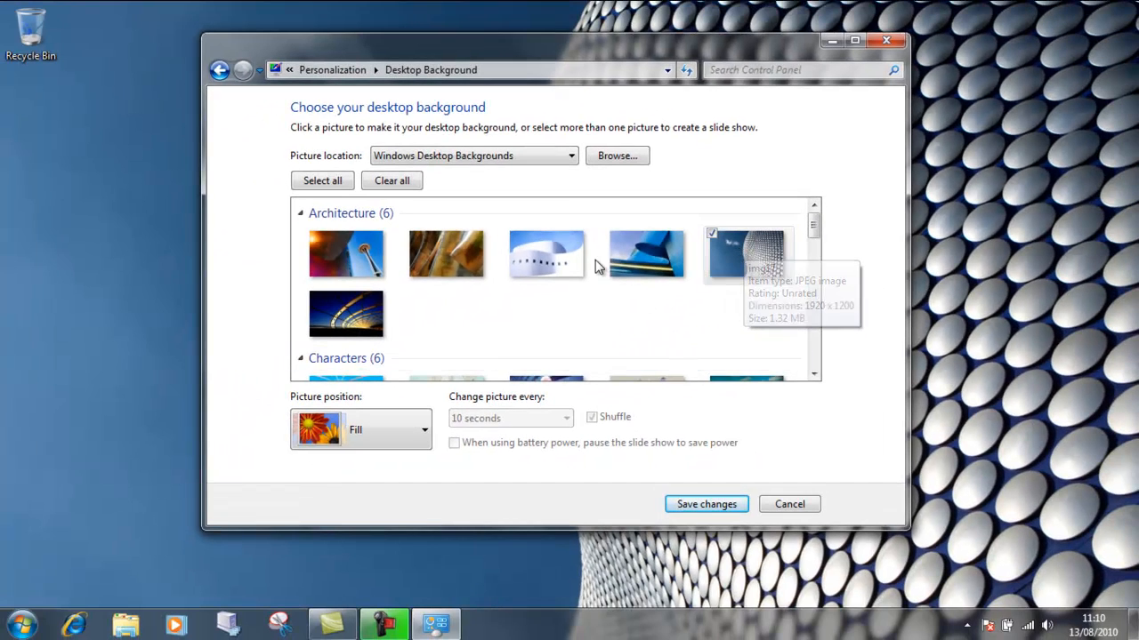
Step: Try the night bridge picture, then set the last Landscapes rock-arch picture as background
click(546, 253)
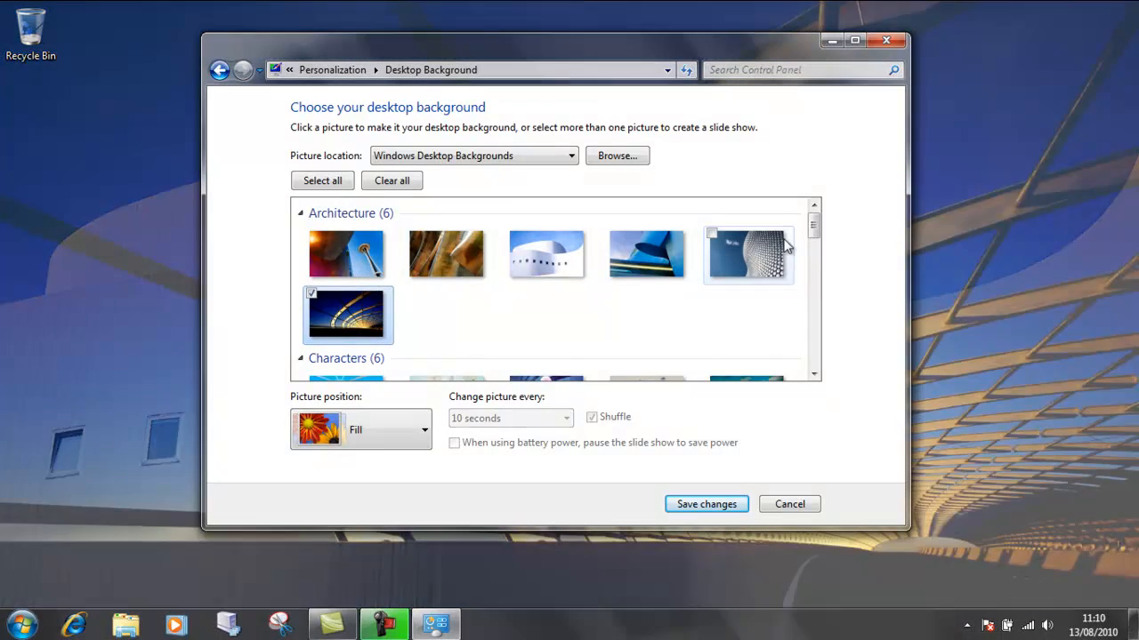
scroll(down, 3)
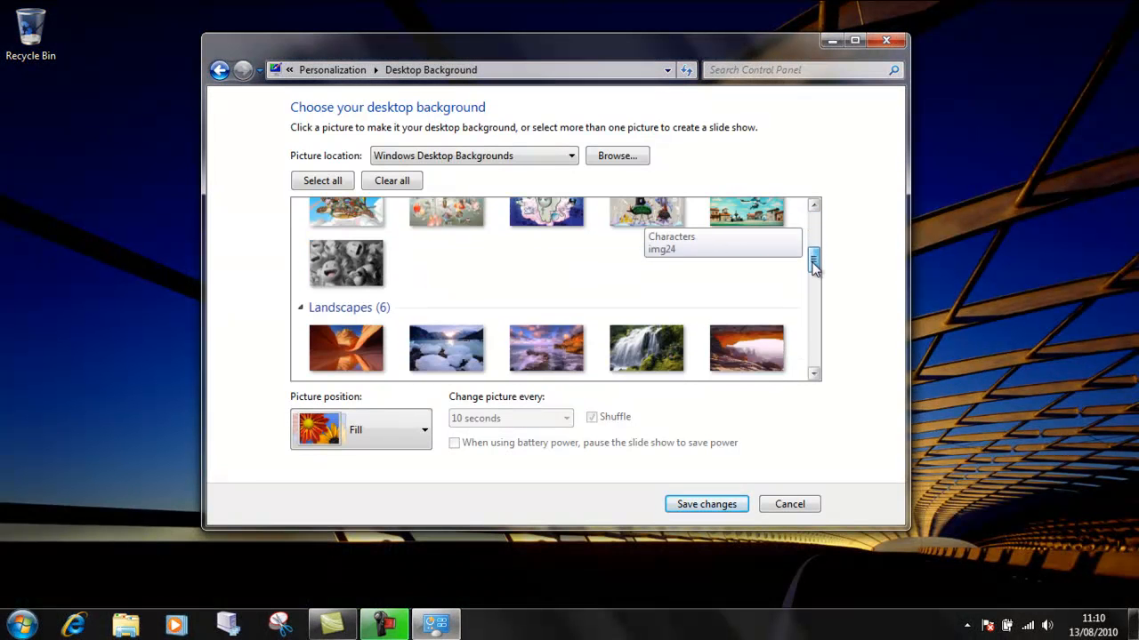
click(747, 348)
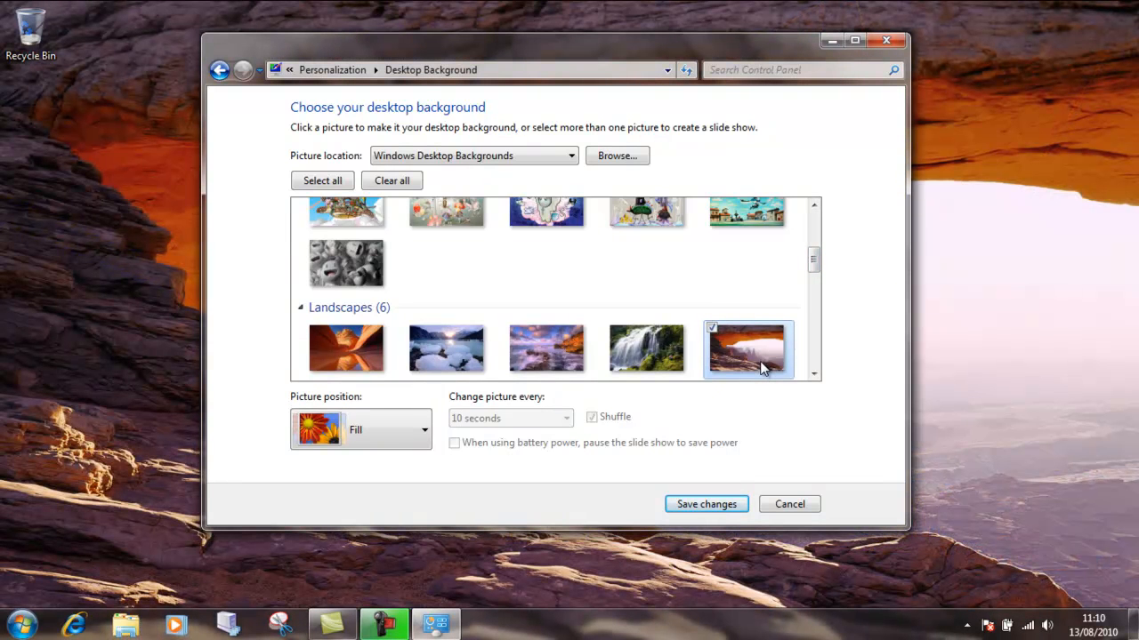
mouse_move(747, 348)
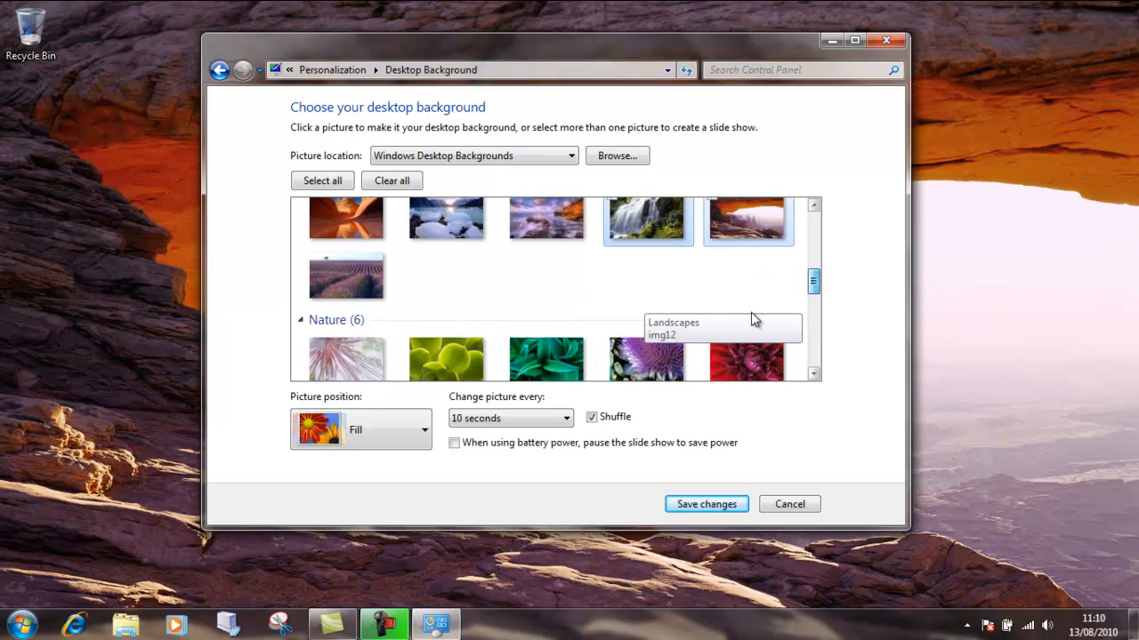
Step: Add the last coastal United Kingdom picture to the slideshow selection
scroll(down, 3)
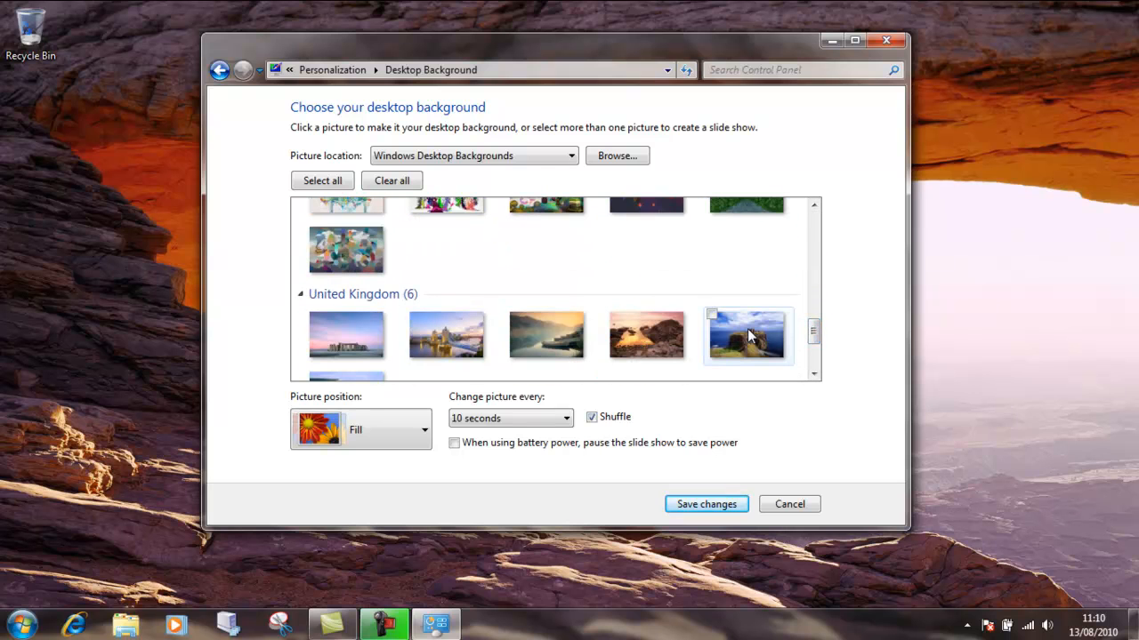
click(747, 335)
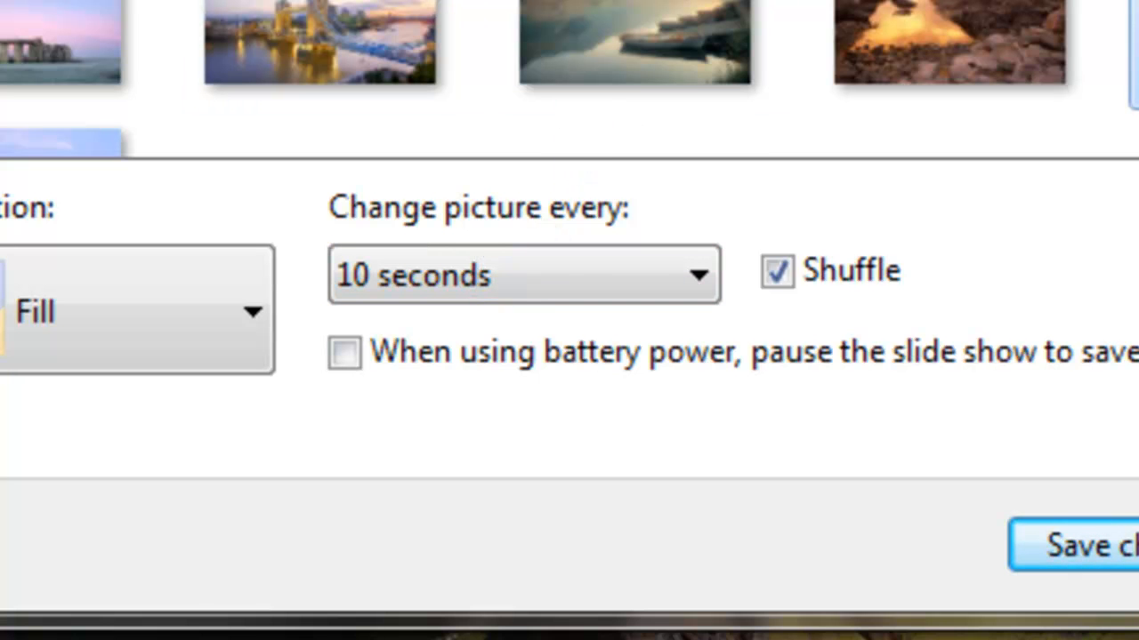
click(585, 171)
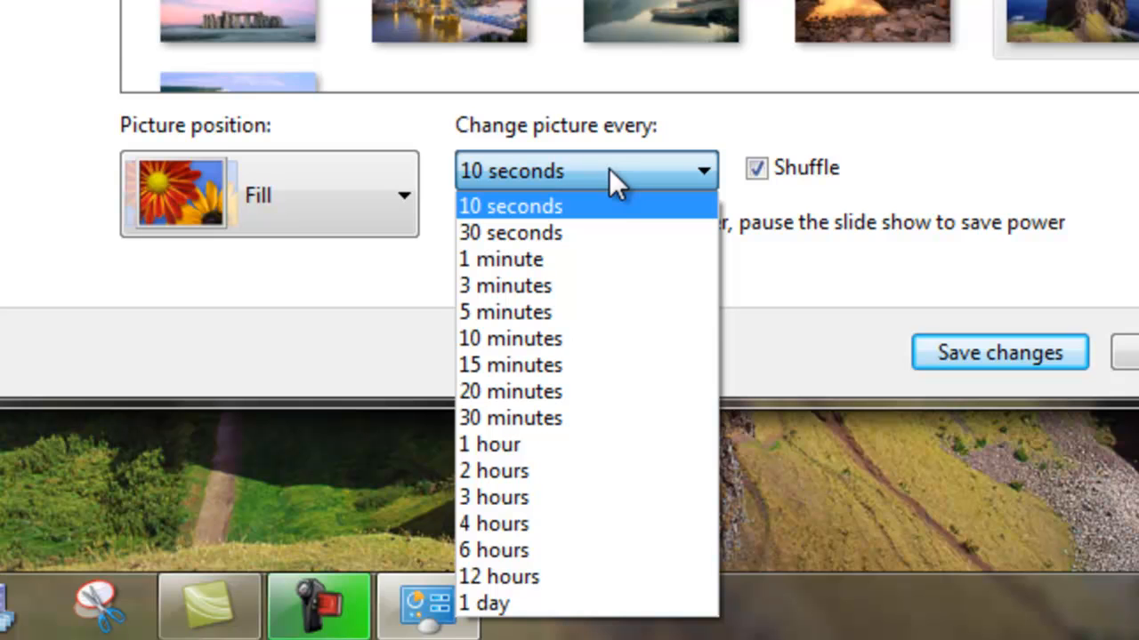
mouse_move(533, 603)
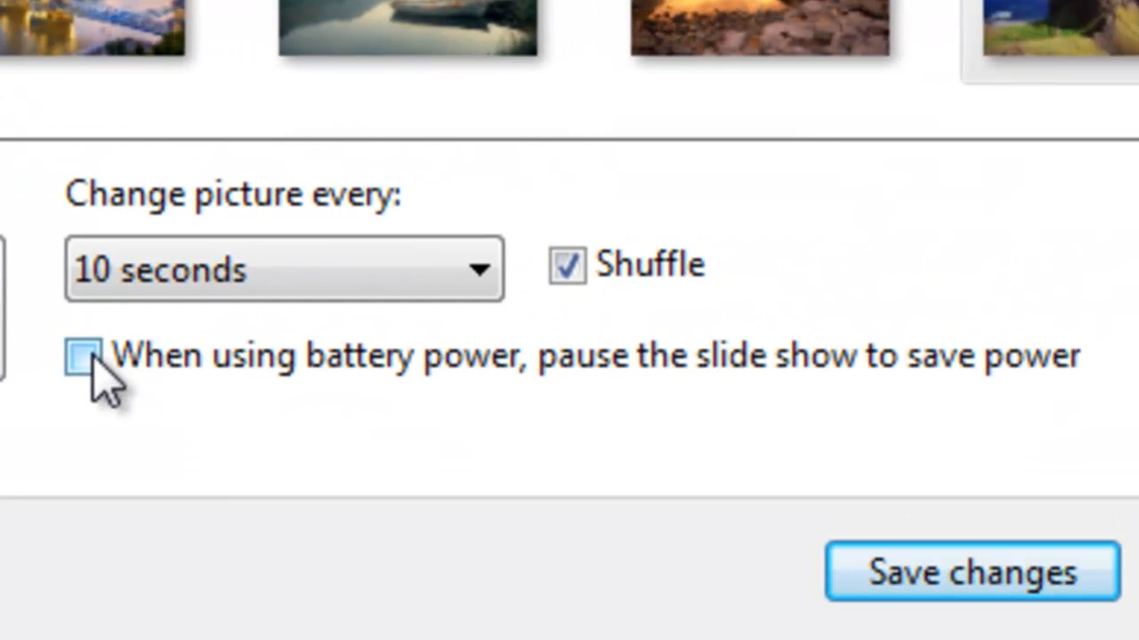
click(83, 356)
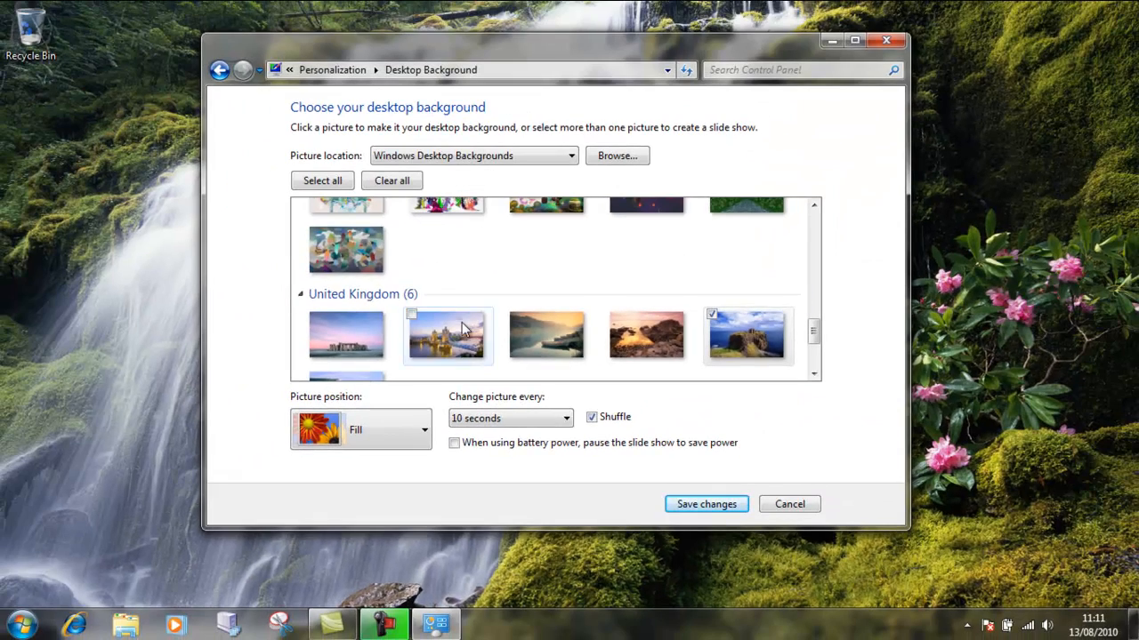
click(411, 314)
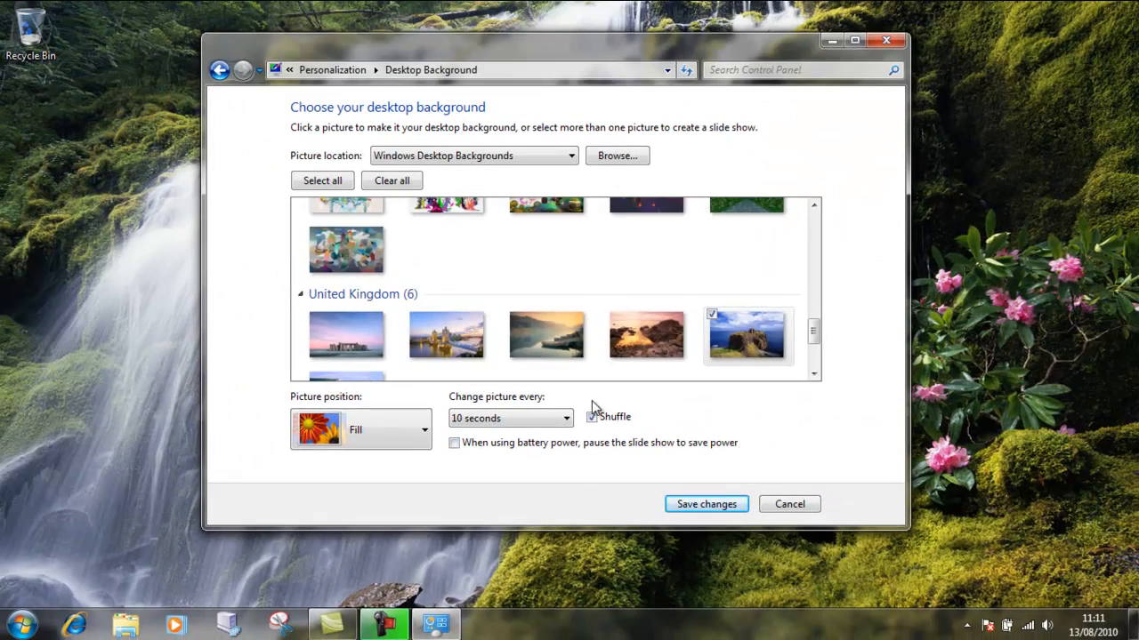